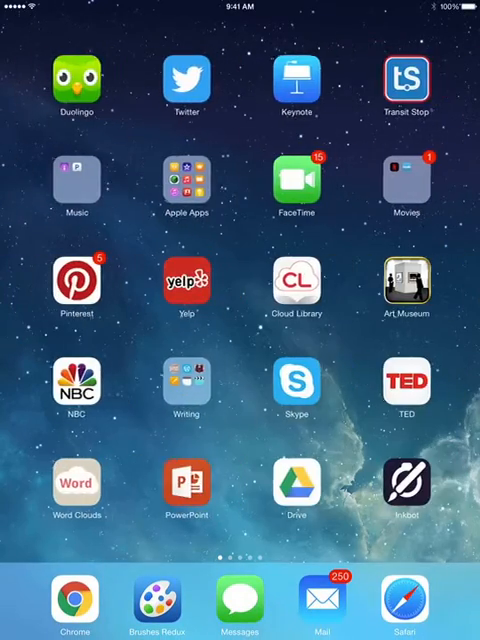
Swipe left across Home Screen pages to reach the page with Seesaw, Pic Stitch and Quiver.
scroll(left, 3)
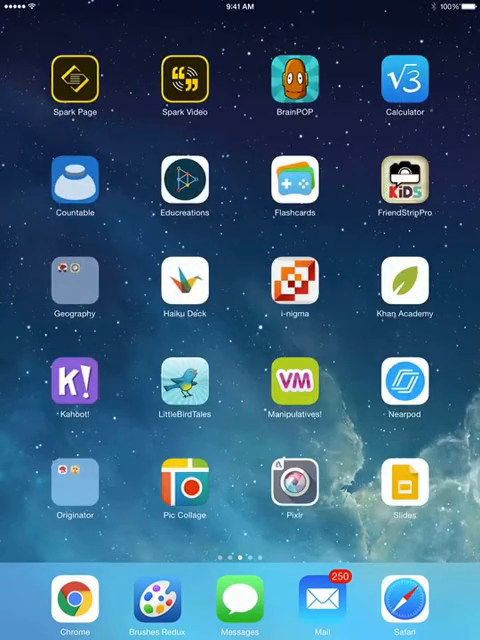
scroll(left, 3)
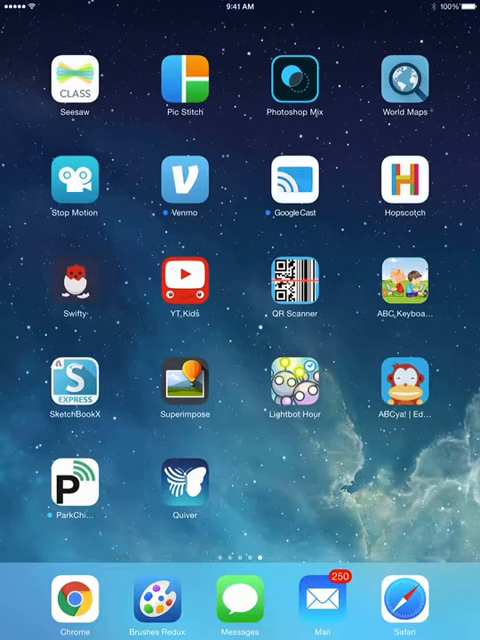
click(296, 288)
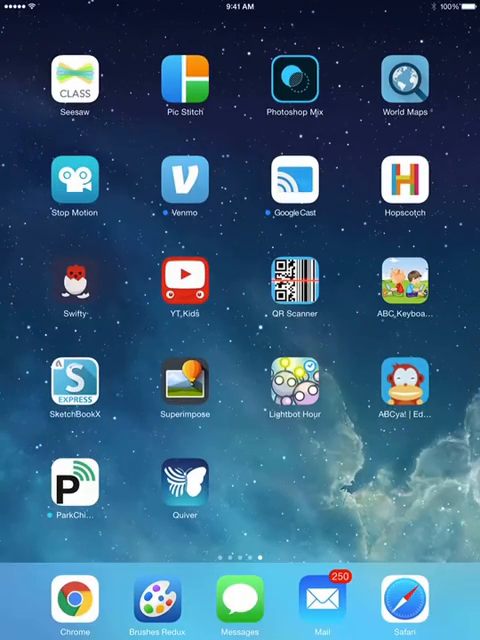
scroll(left, 3)
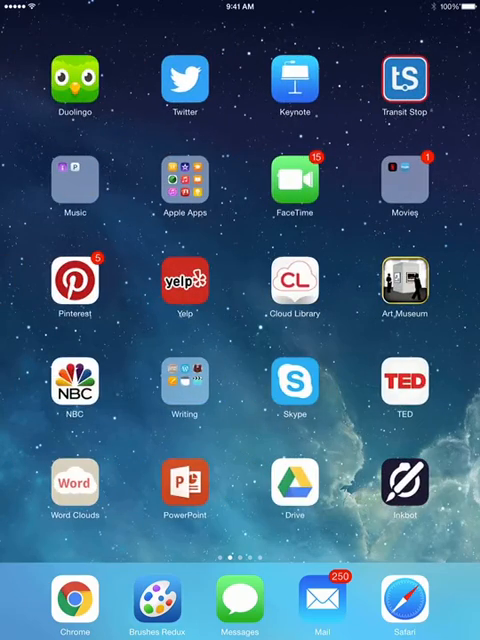
Swipe back to the first Home Screen page with Calendar, Photos, Camera and Settings.
scroll(left, 3)
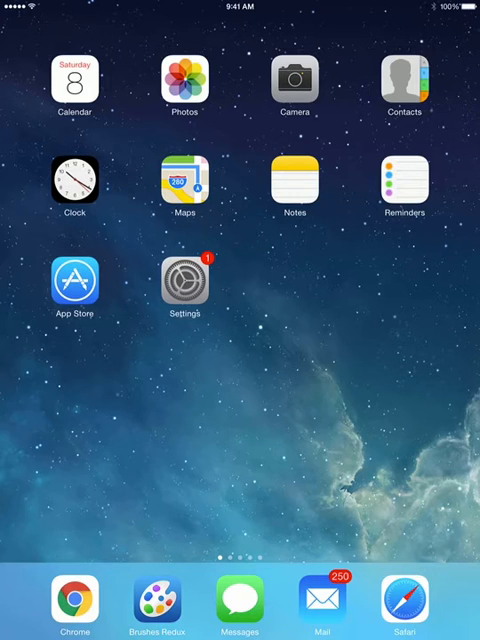
Launch Settings and scroll its app list down to the Pic Stitch, QR Scanner and Quiver entries.
click(184, 280)
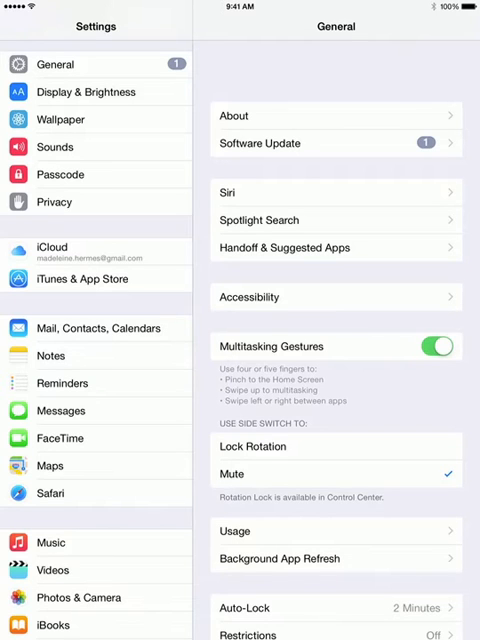
scroll(down, 3)
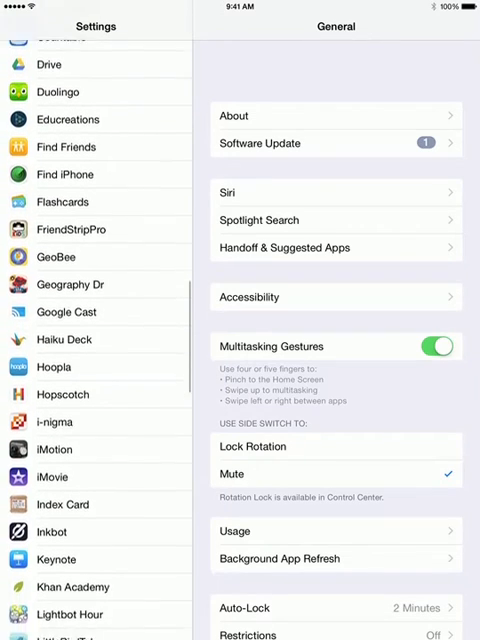
scroll(down, 3)
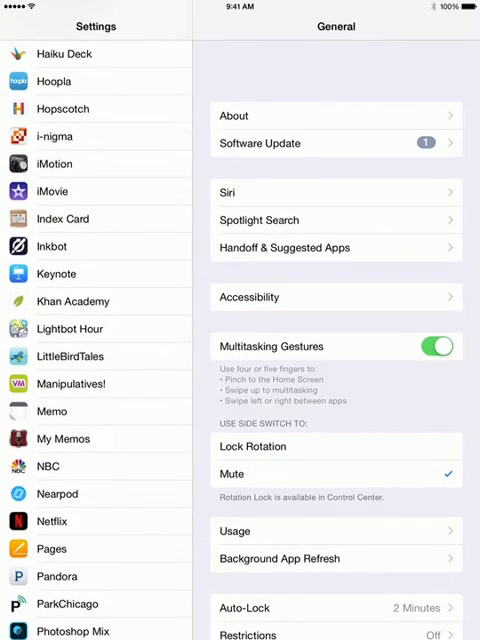
scroll(down, 3)
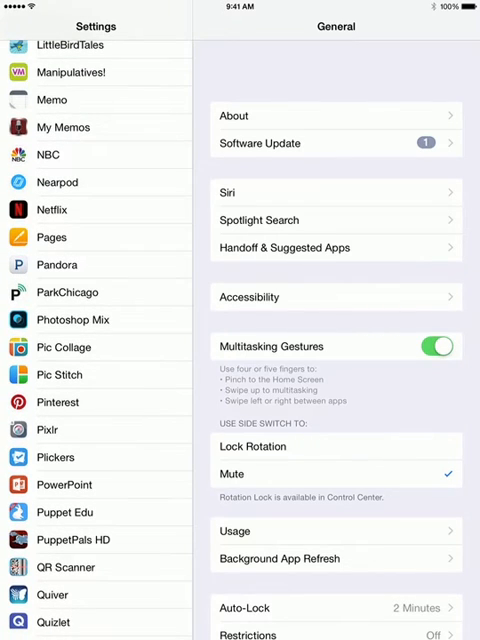
scroll(down, 3)
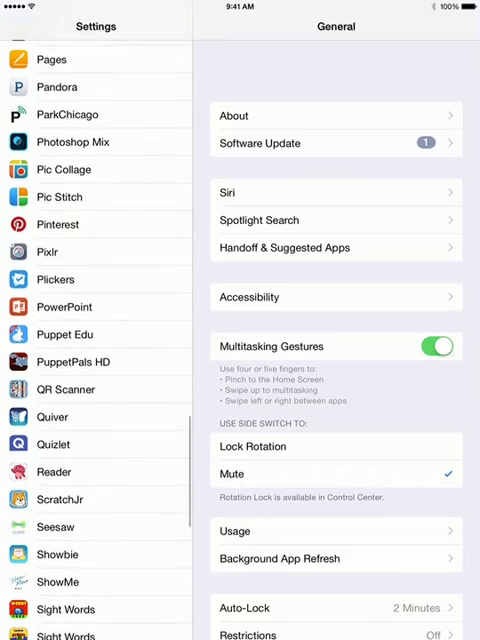
Select QR Scanner and switch its Camera access on (green).
click(64, 388)
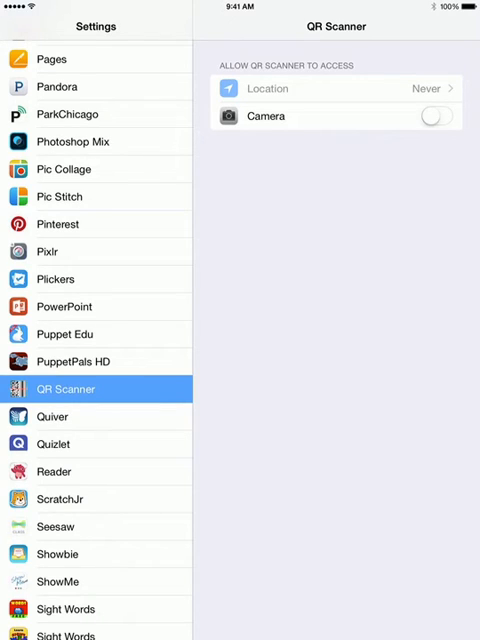
click(432, 116)
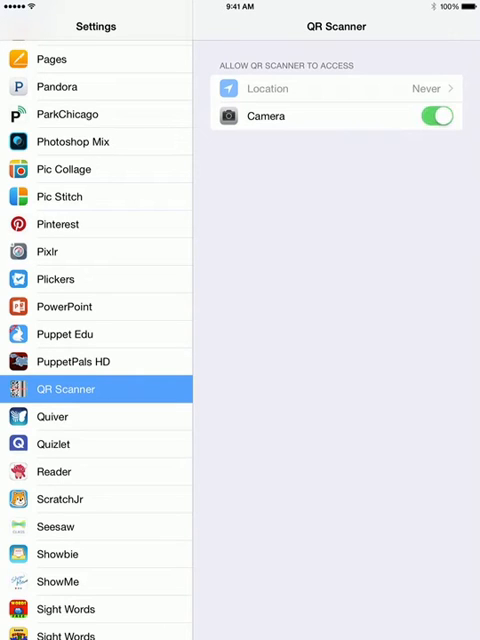